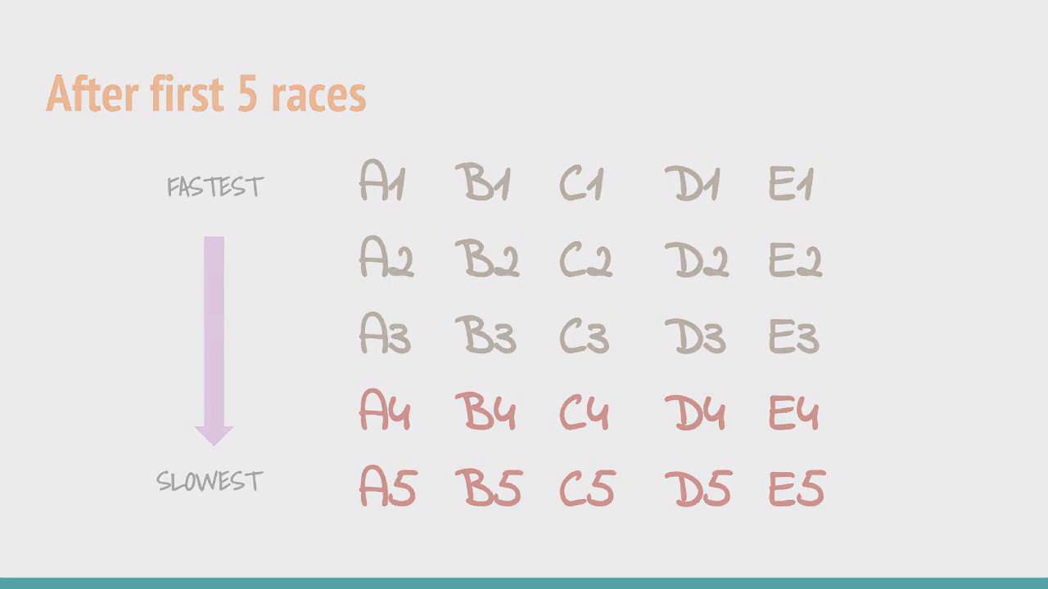
{"action": "key", "text": "Right"}
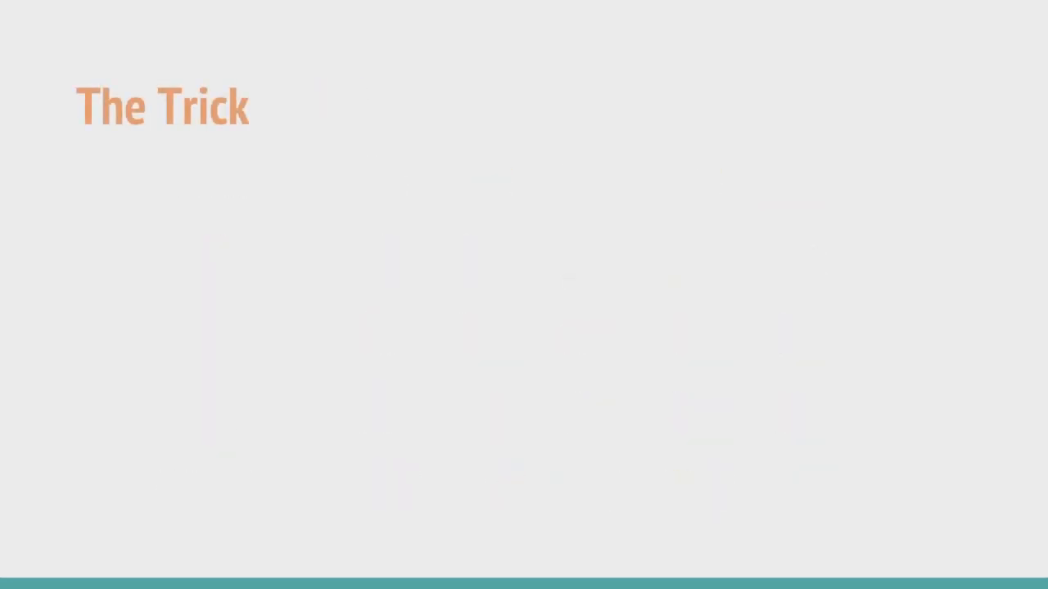